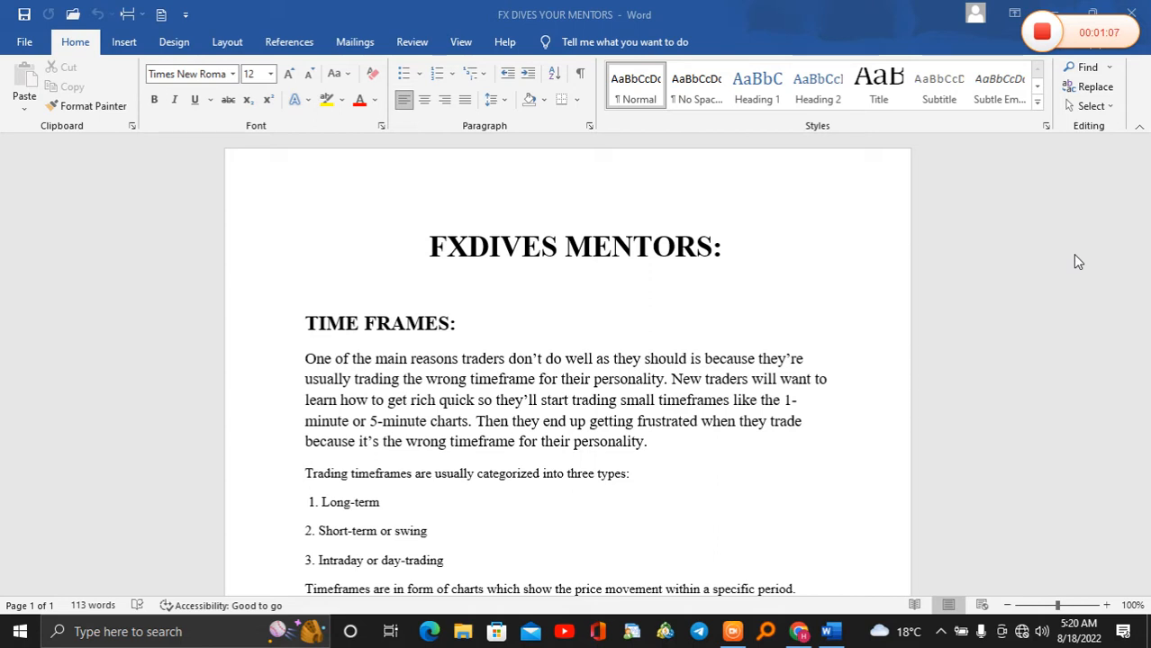
mouse_move(998, 290)
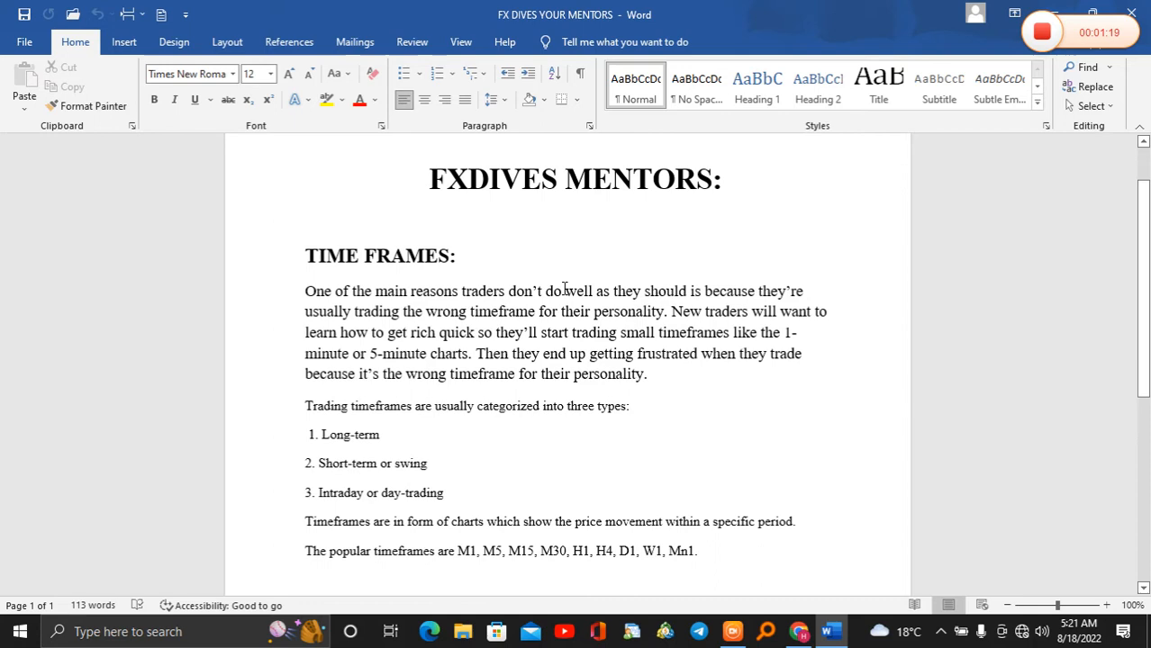
mouse_move(569, 297)
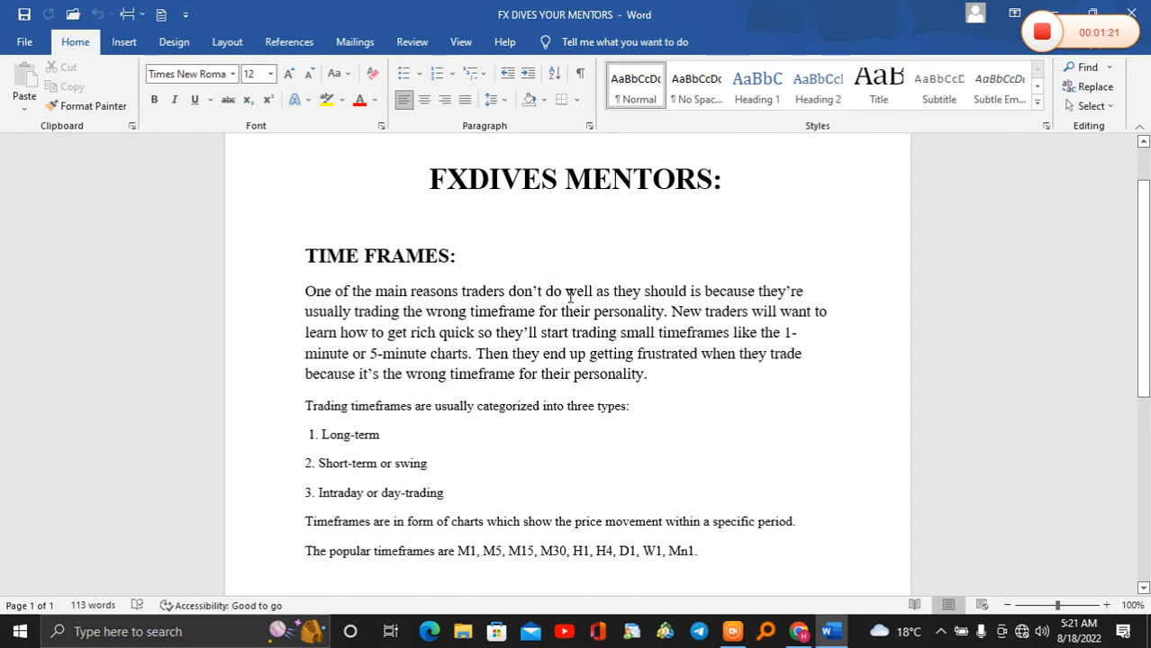
mouse_move(754, 279)
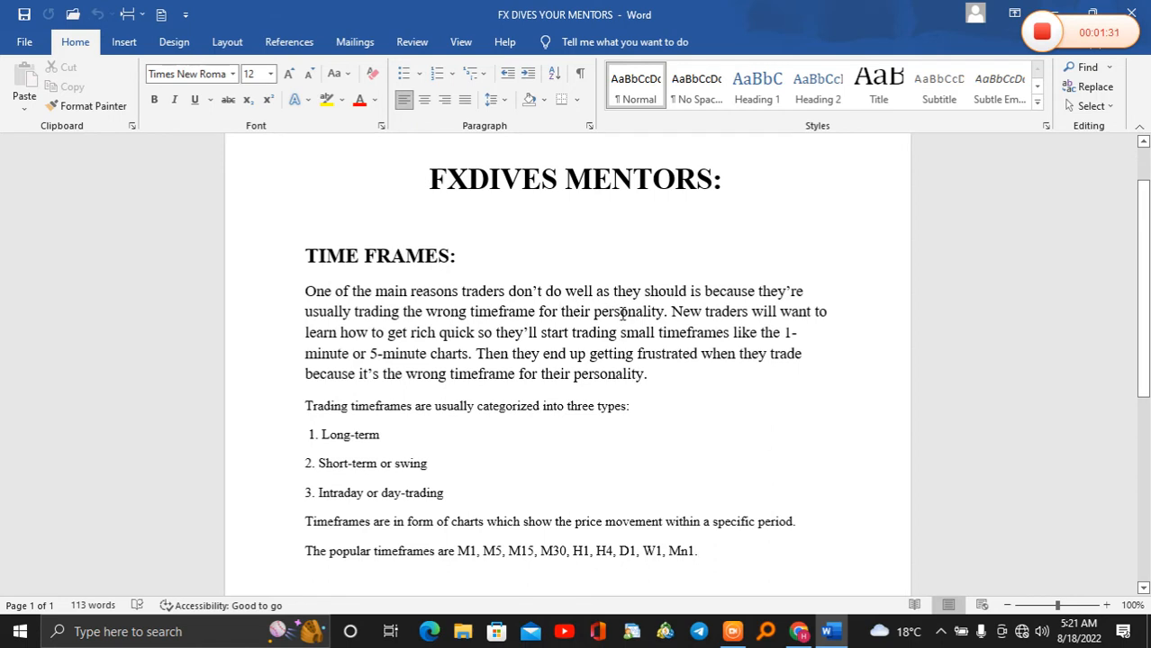
mouse_move(249, 335)
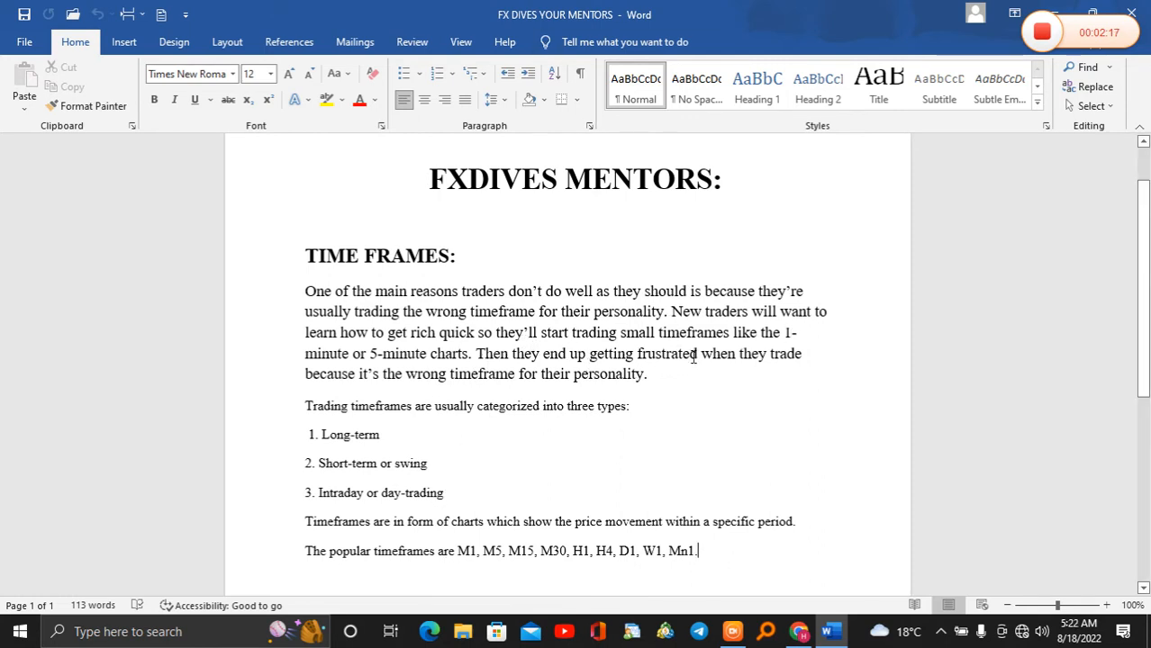
mouse_move(443, 389)
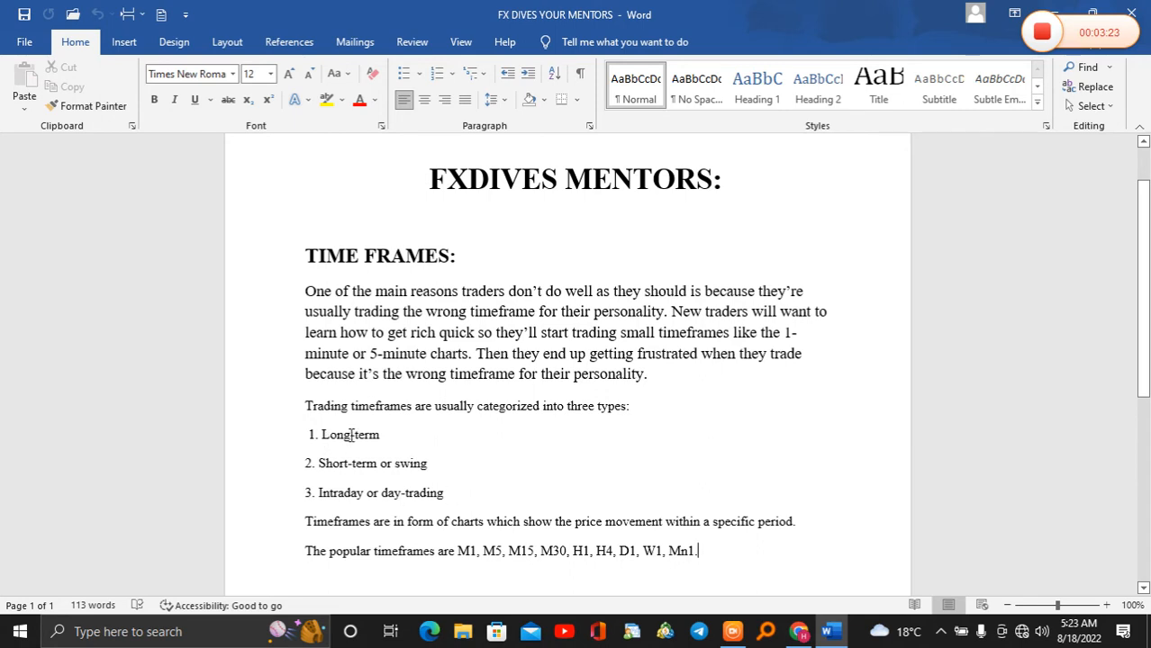
mouse_move(380, 427)
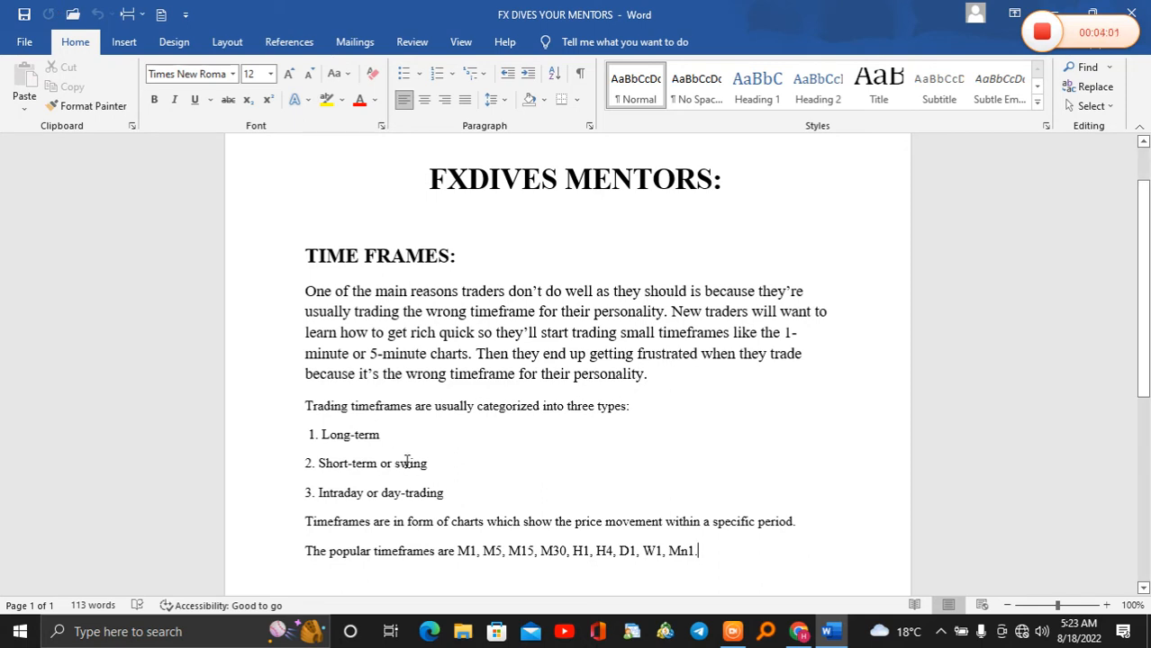
mouse_move(338, 497)
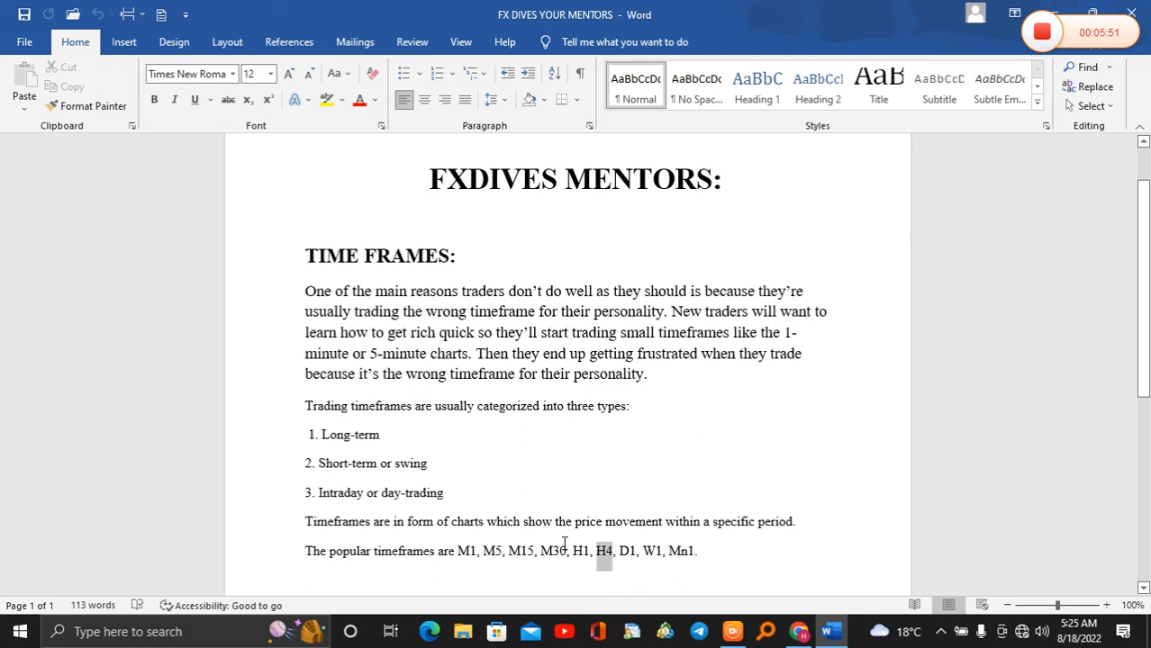
mouse_move(663, 450)
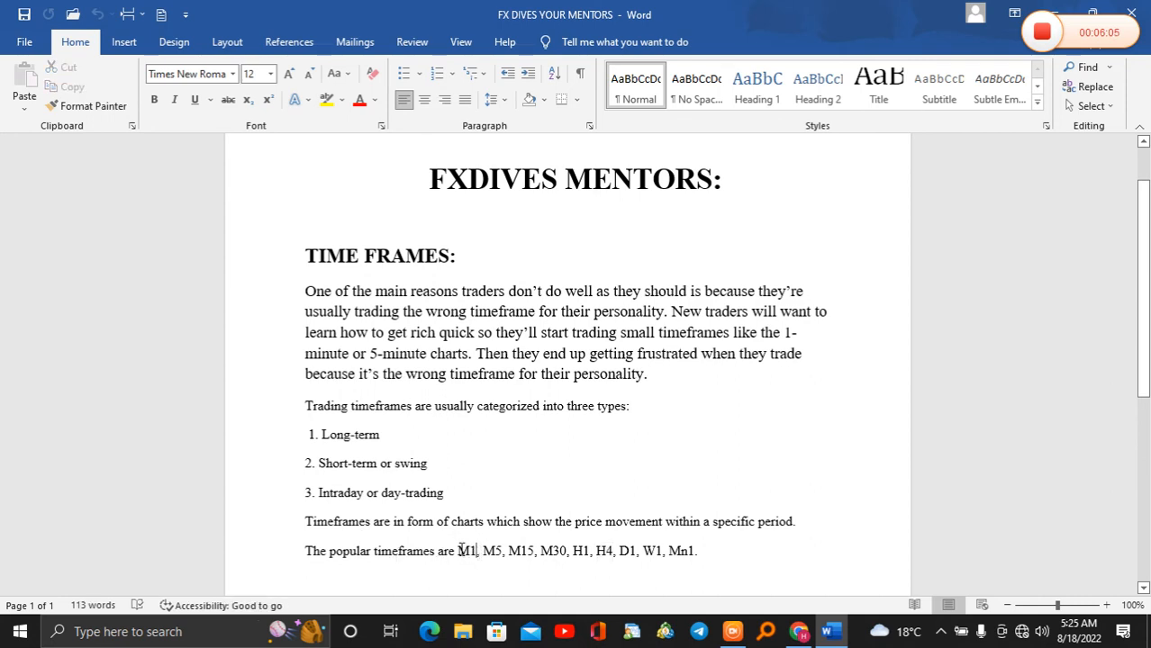
Make the popular time frames list 'M1, M5, M15, M30, H1, H4, D1, W1, Mn1' bold
left_click_drag(458, 551, 694, 551)
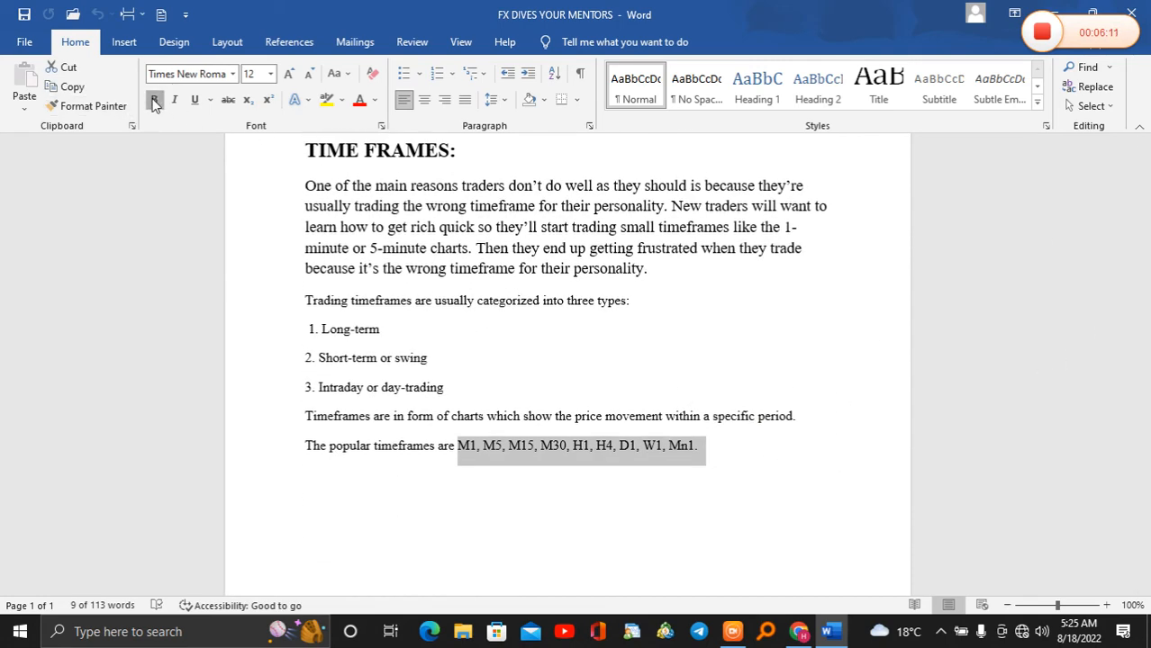
left_click(153, 101)
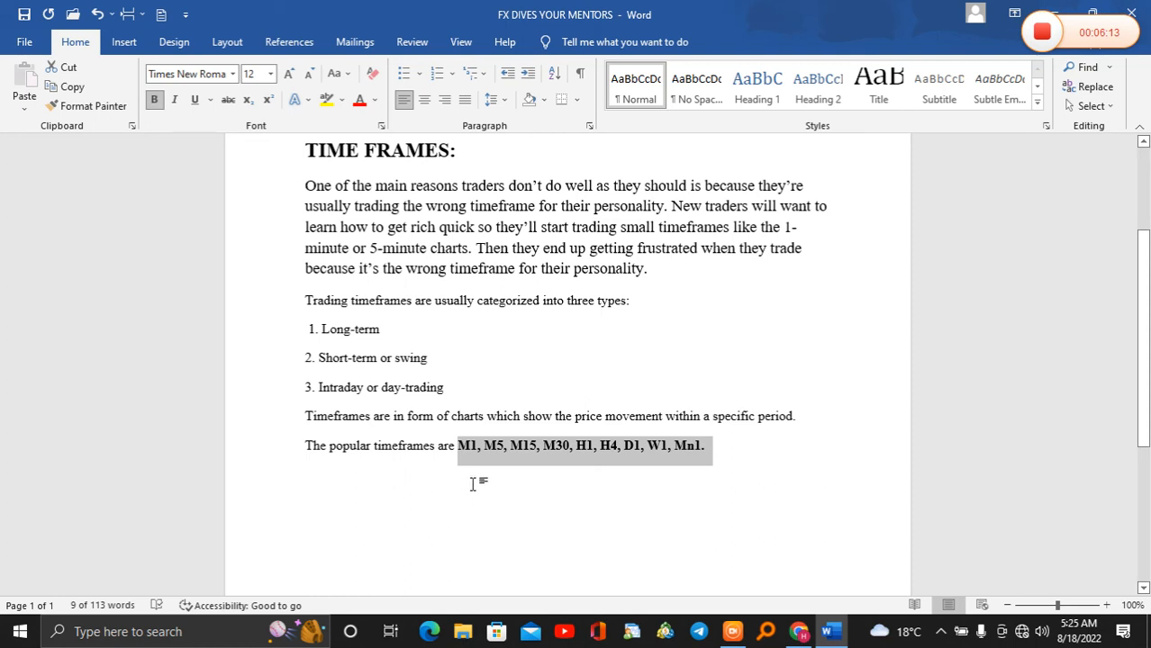
mouse_move(504, 458)
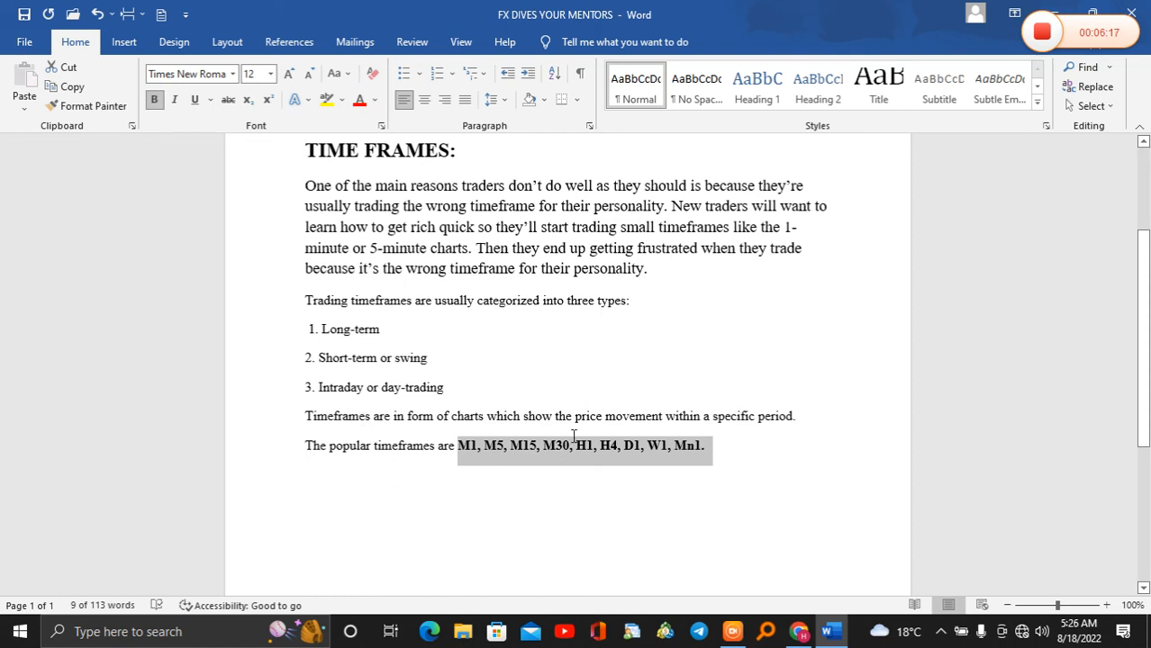
mouse_move(594, 448)
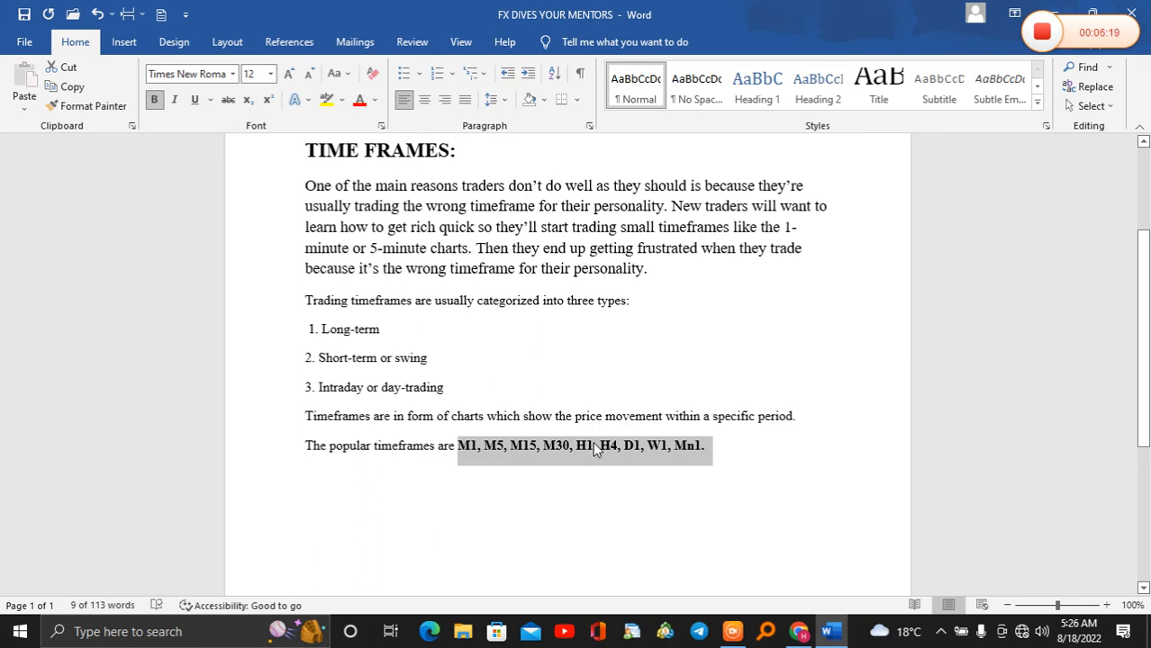
mouse_move(649, 450)
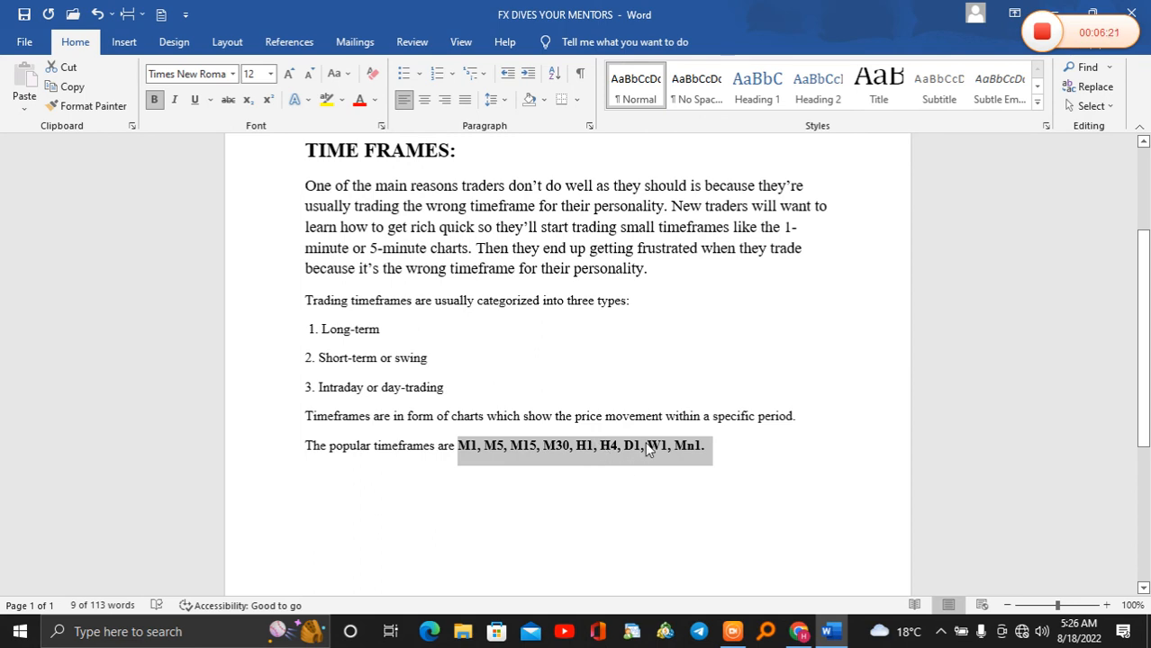